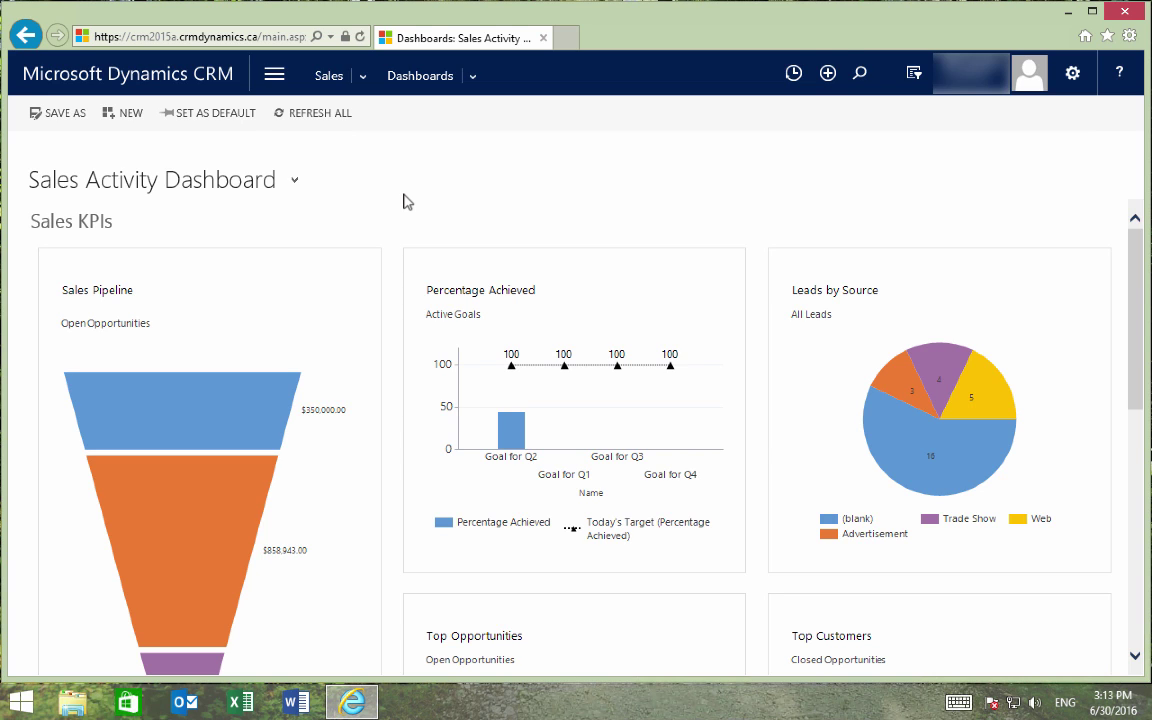
mouse_move(445, 213)
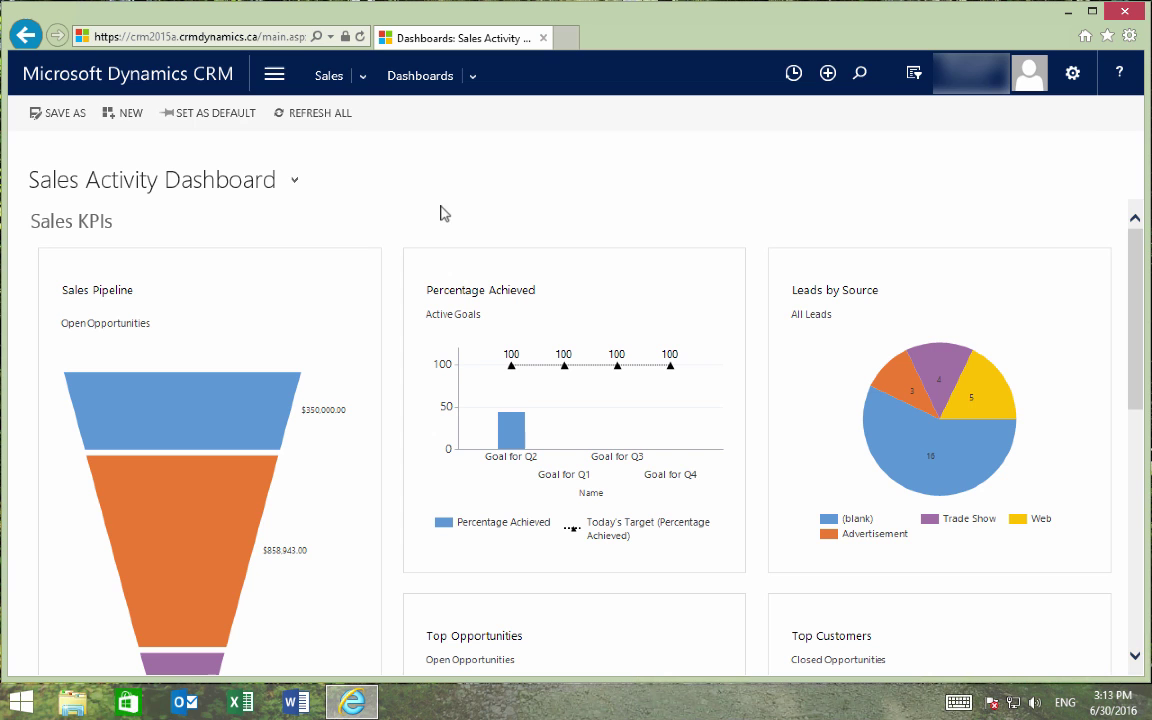
Go to Settings > Business Management > Sales Territories to list all territories
left_click(273, 74)
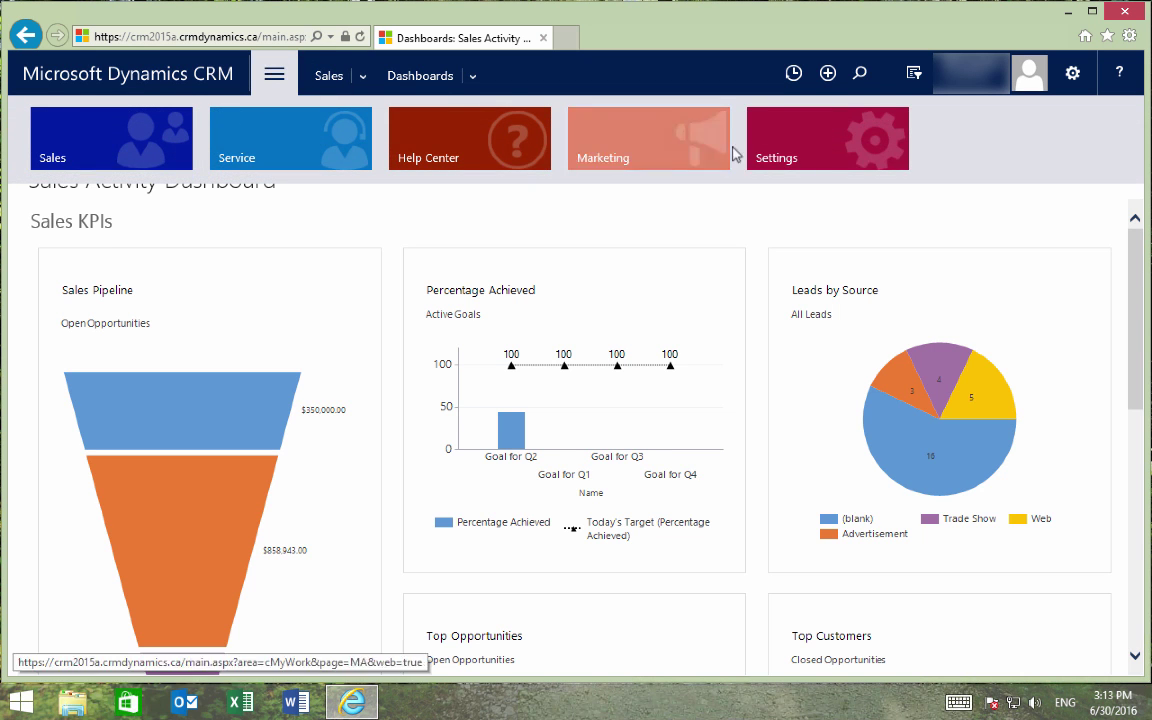
left_click(826, 138)
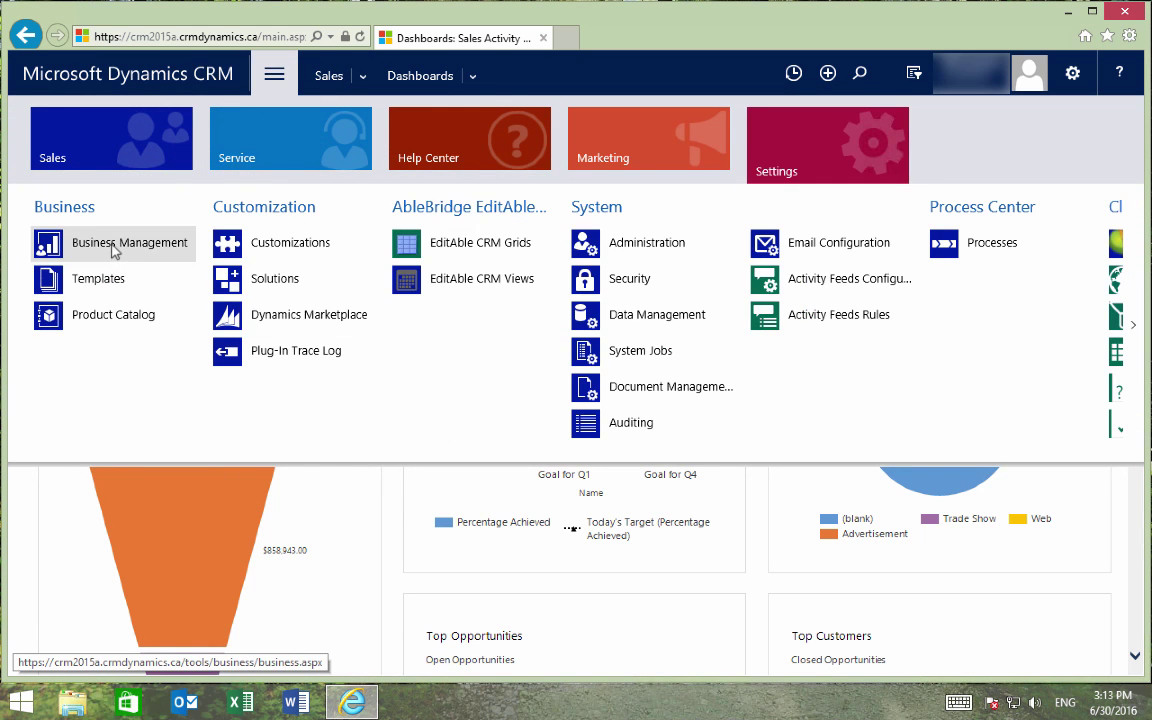
left_click(129, 242)
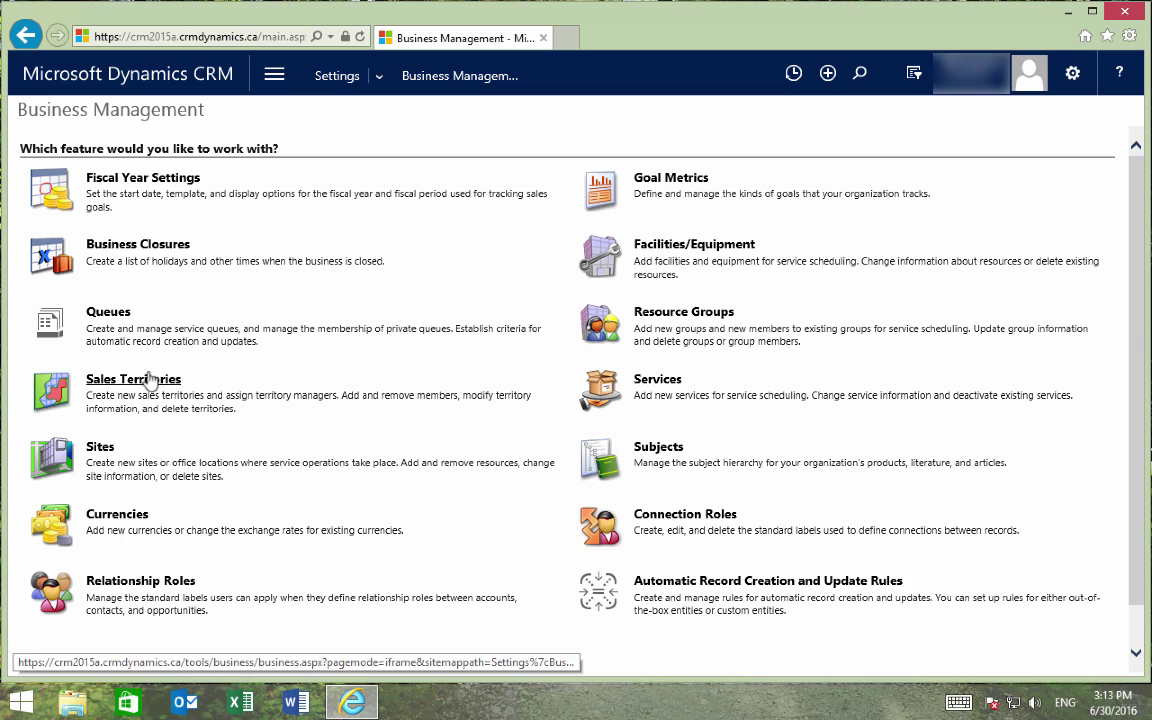
left_click(133, 378)
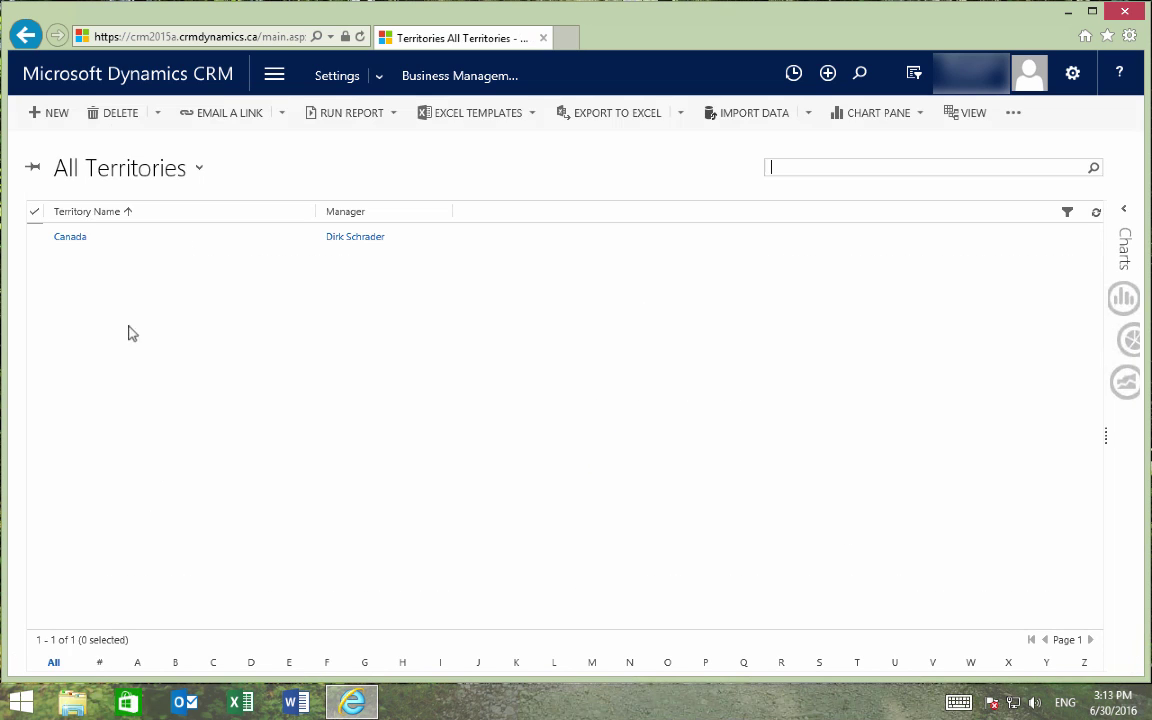
left_click(49, 112)
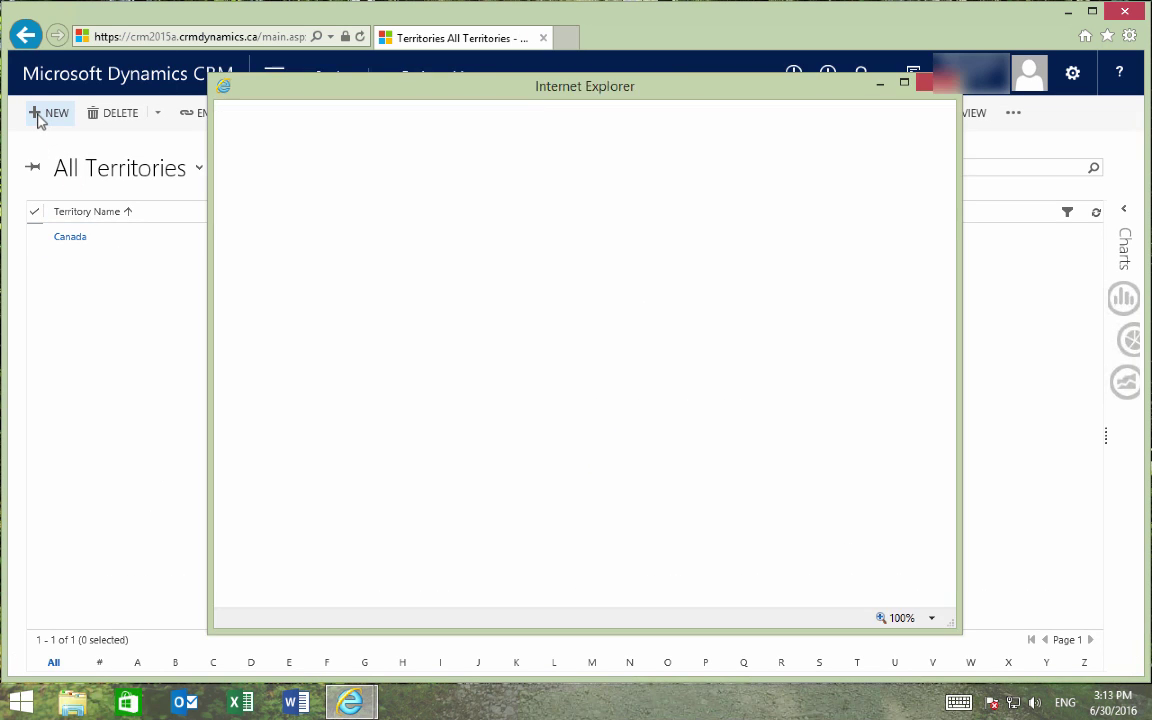
left_click(49, 112)
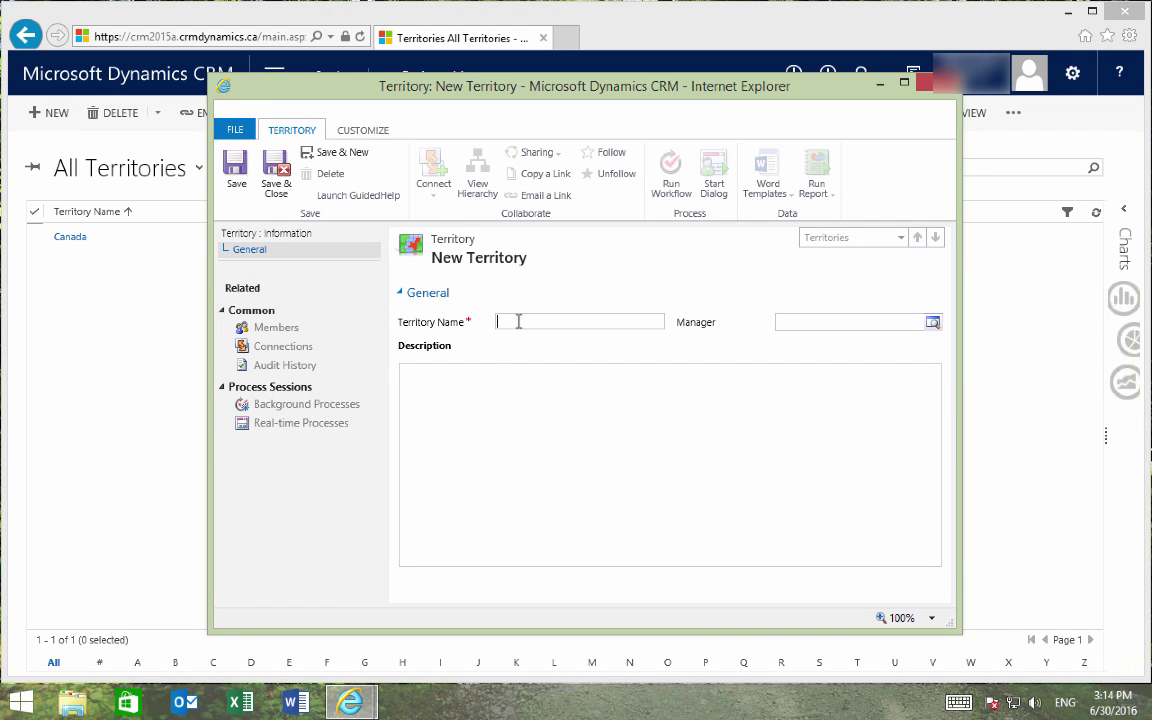
type("United States")
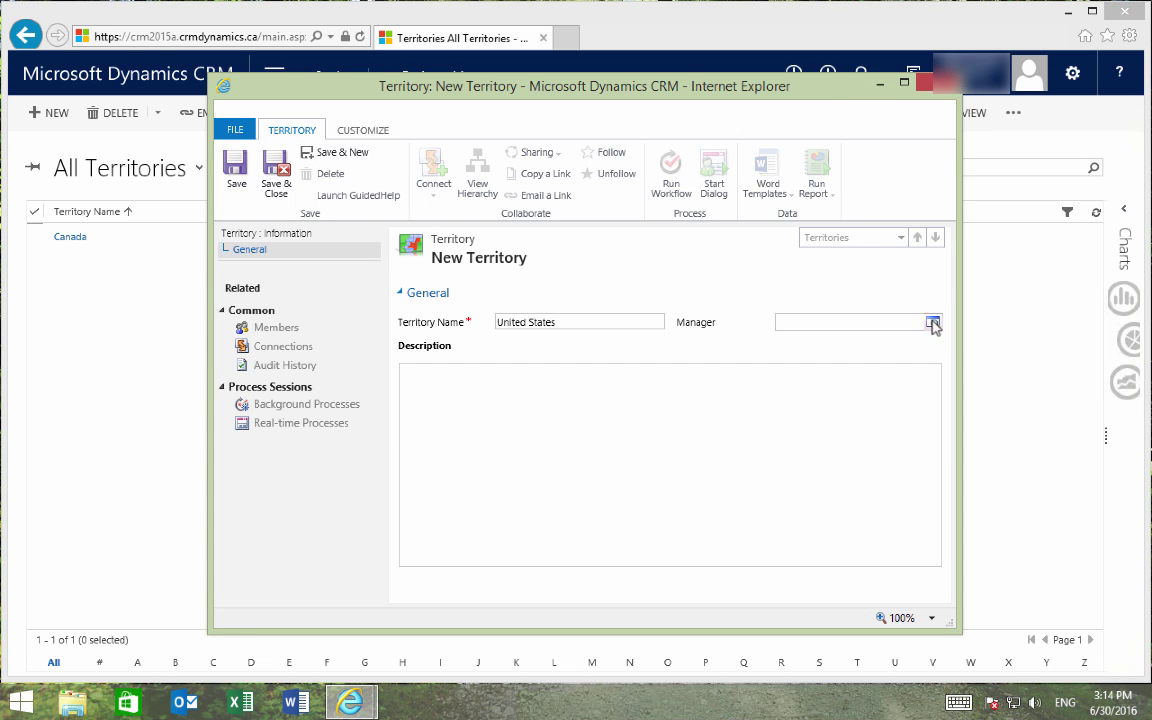
left_click(934, 322)
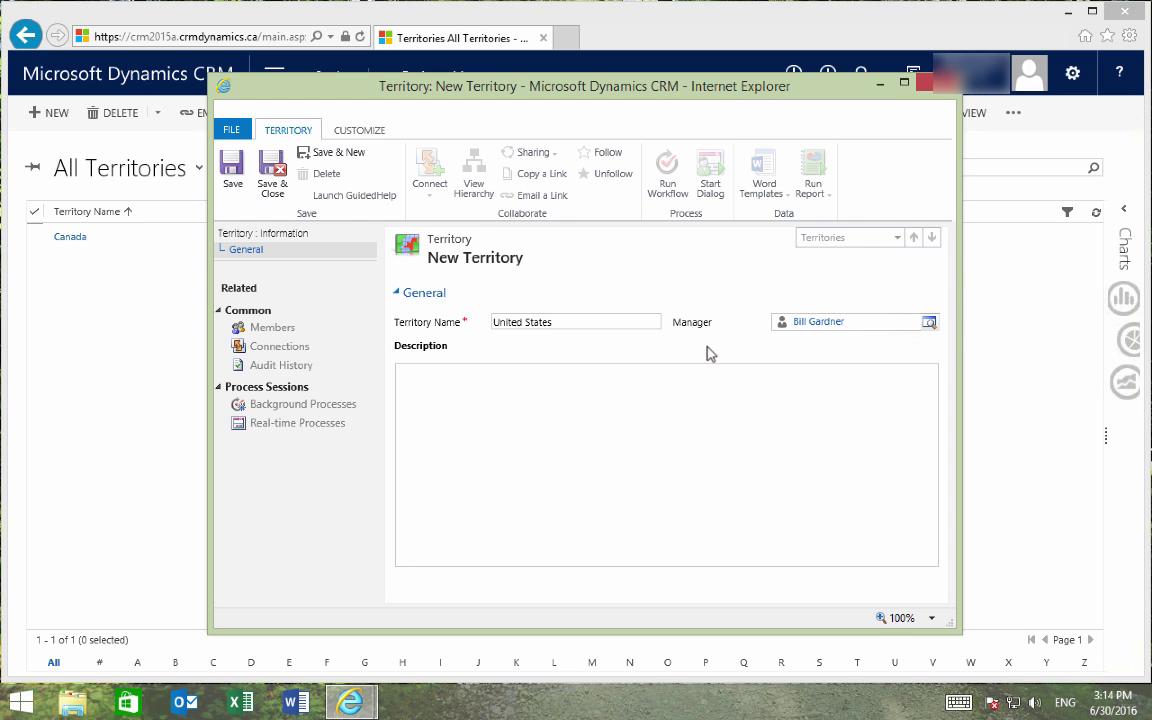
mouse_move(272, 172)
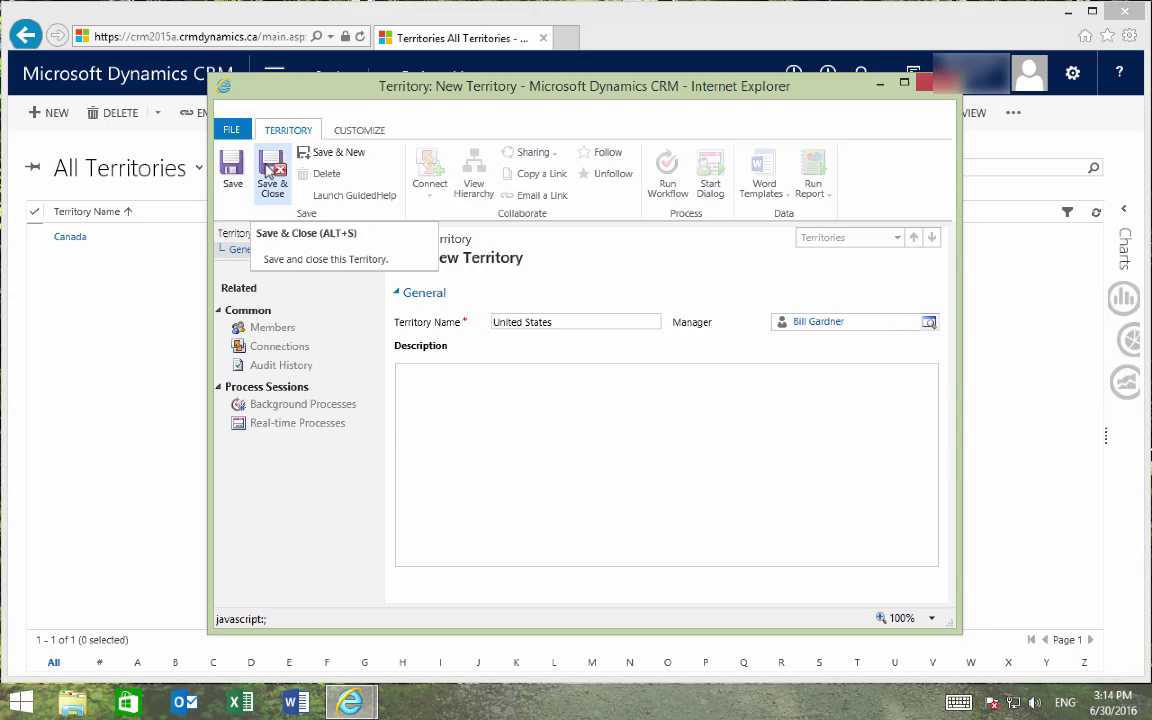
Save and close the United States territory, then reopen it to view its members
left_click(272, 175)
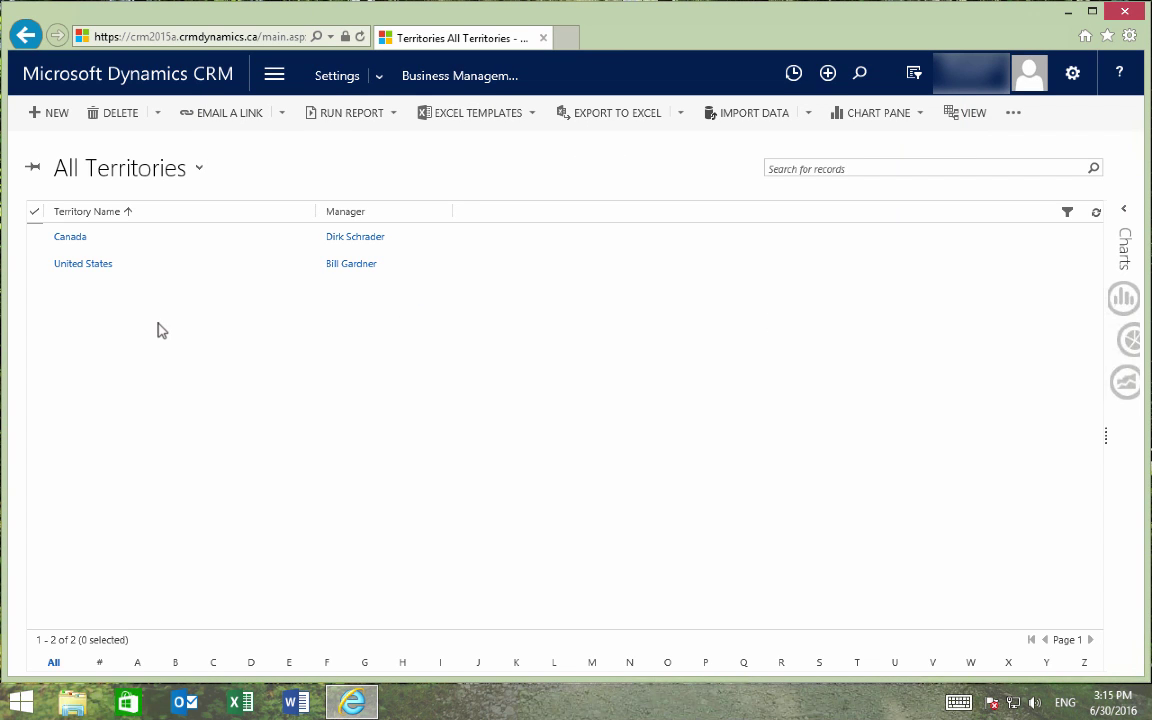
left_click(83, 263)
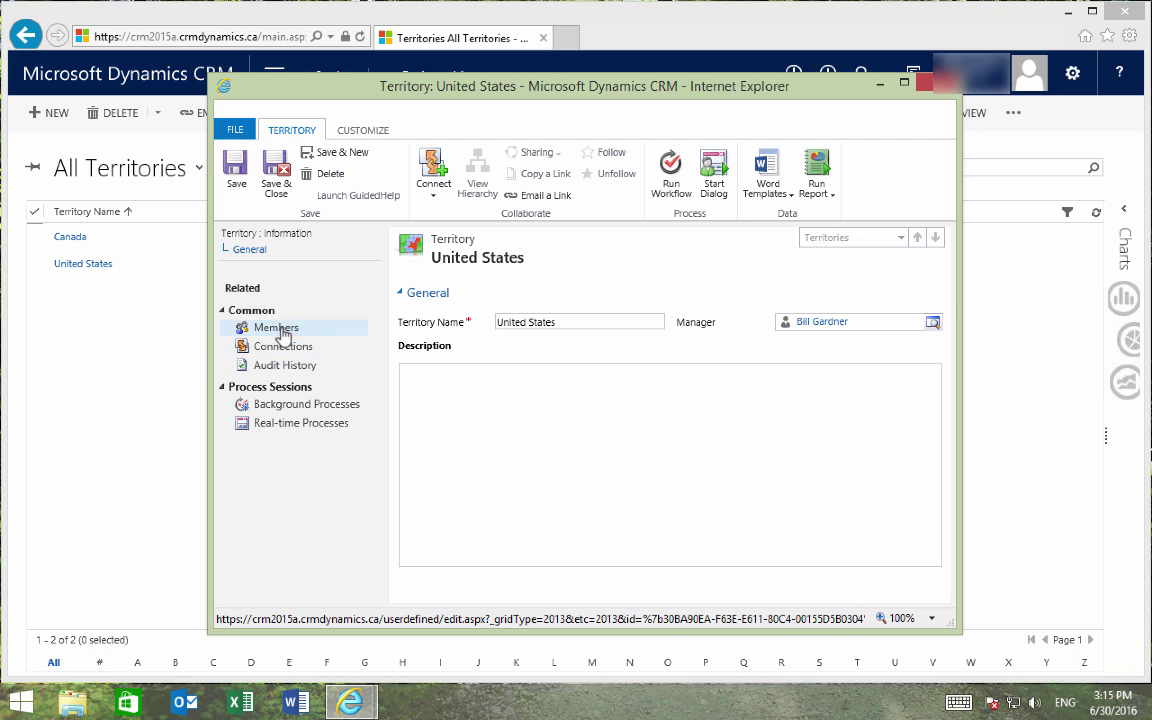
left_click(276, 327)
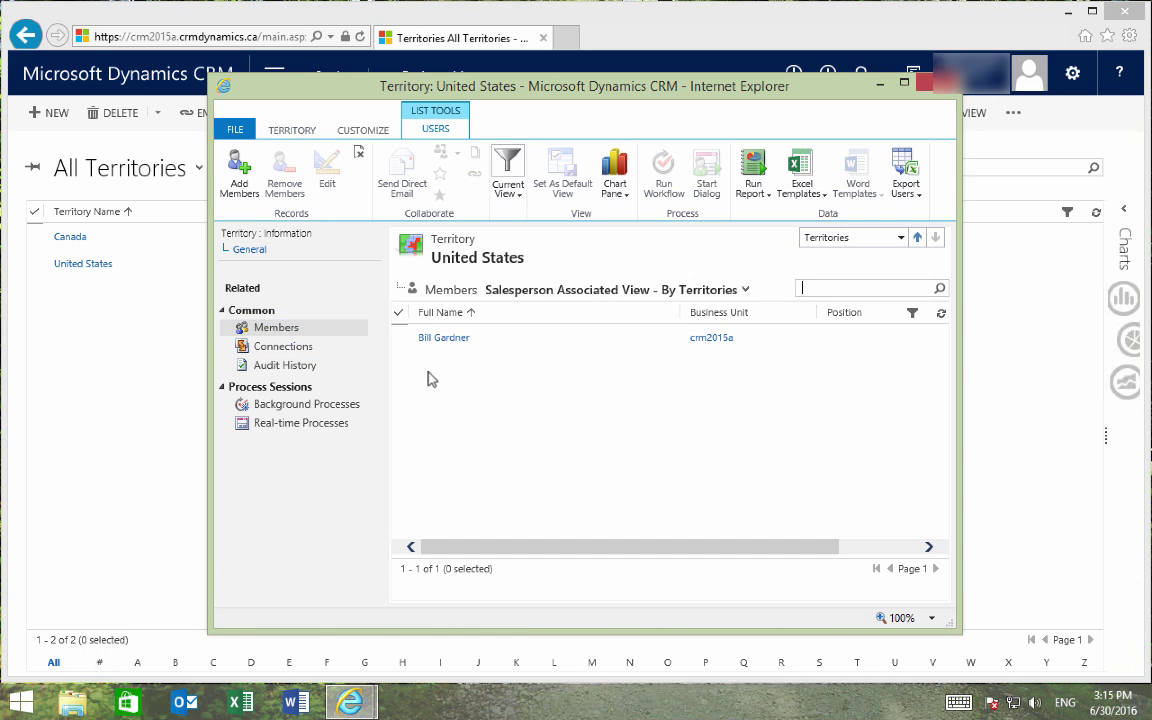
Start adding members and accept the territory-change warning to list available users
left_click(239, 173)
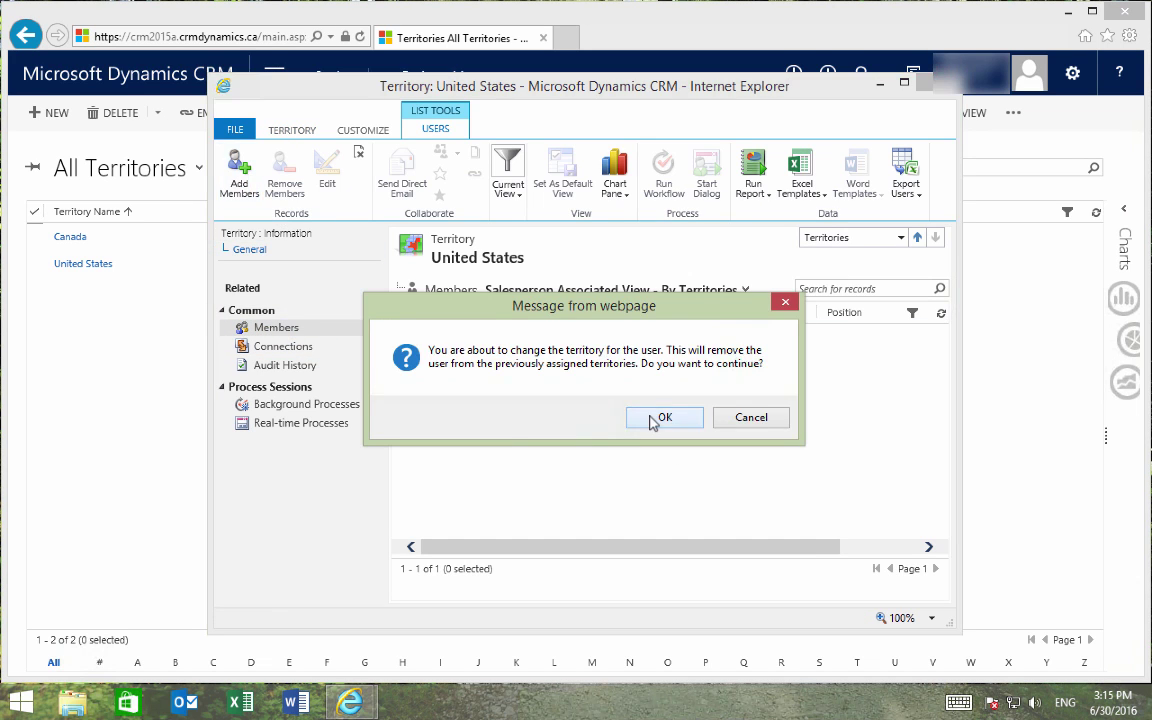
left_click(664, 417)
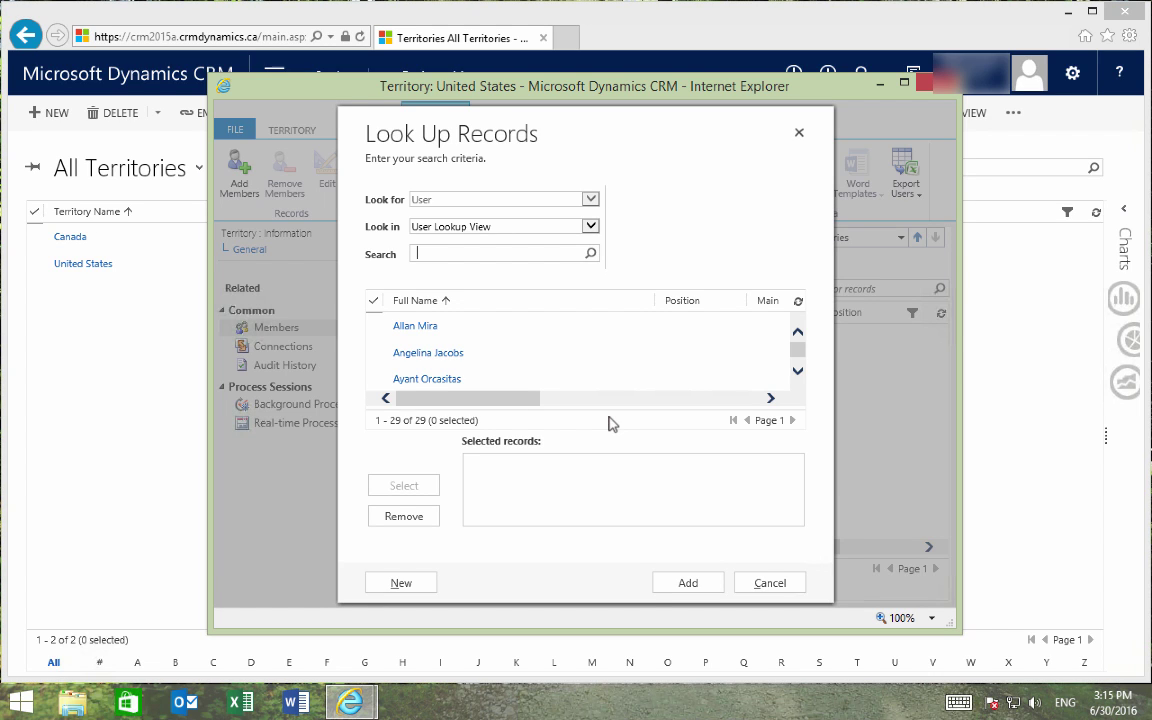
mouse_move(645, 271)
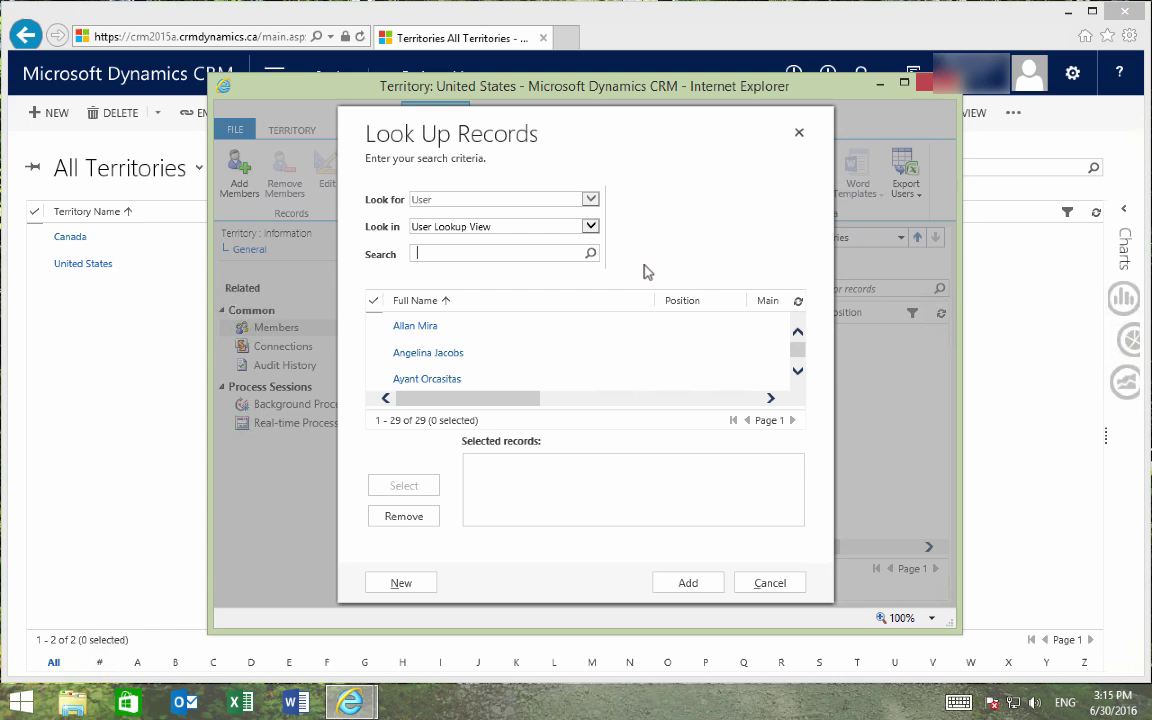